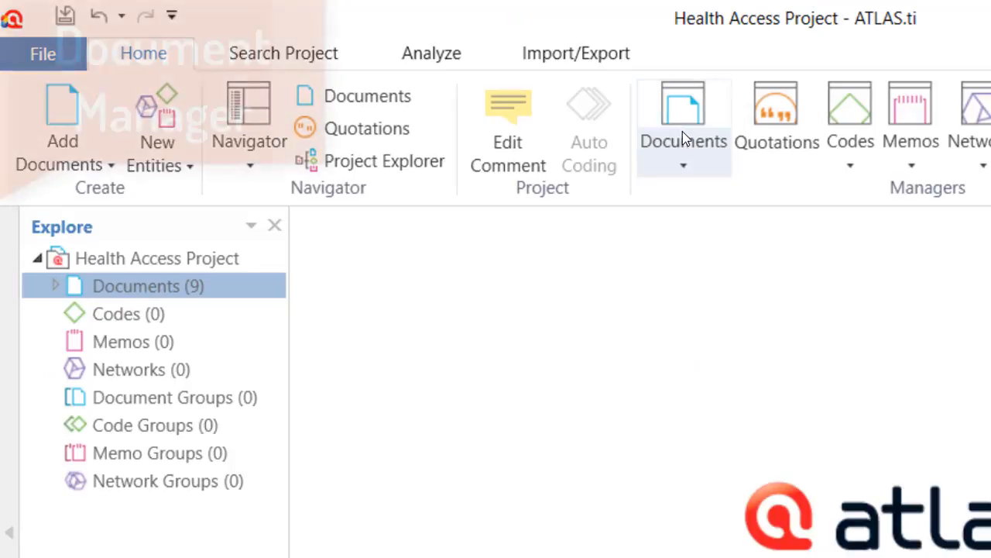
Bring up the Document Manager from Home > Documents and maximize it to show all nine documents
click(683, 162)
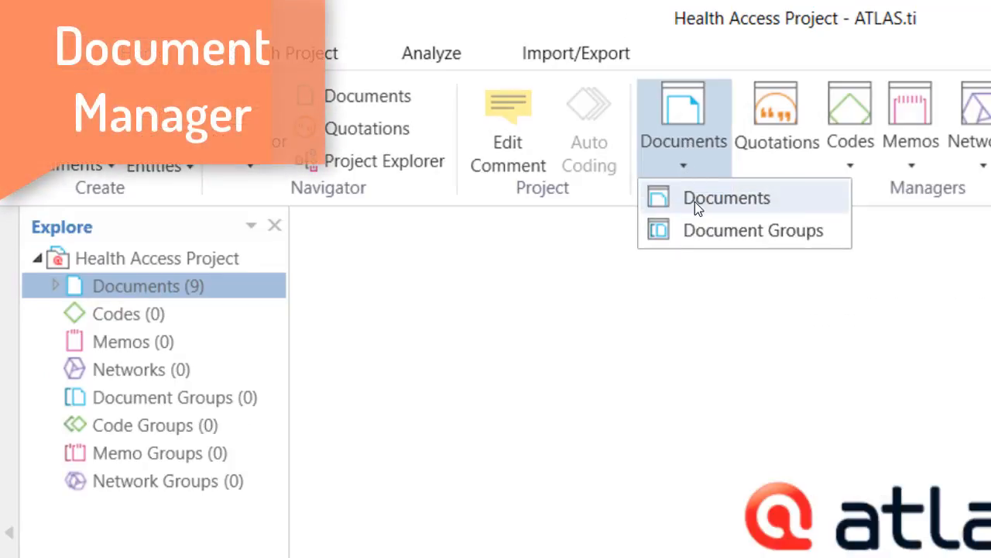
click(725, 198)
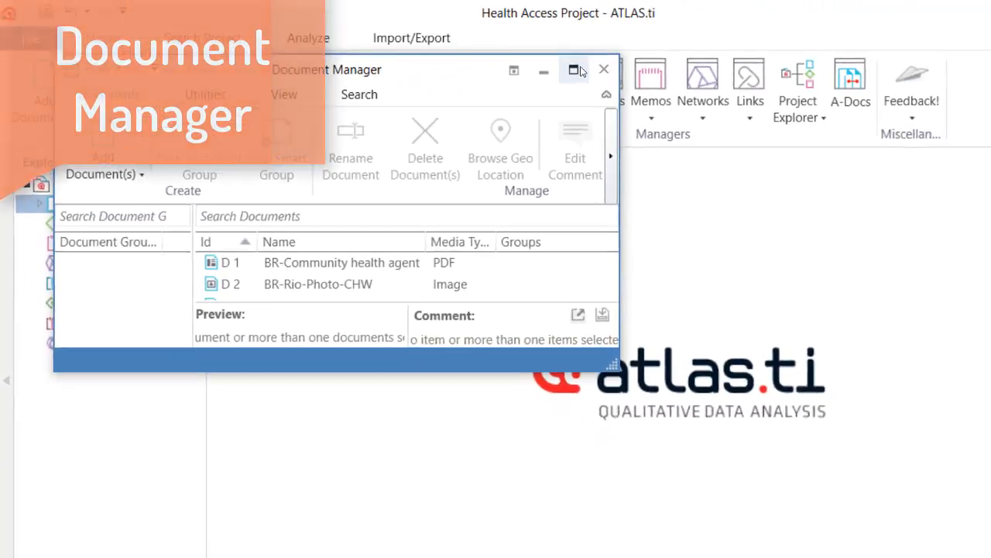
click(573, 69)
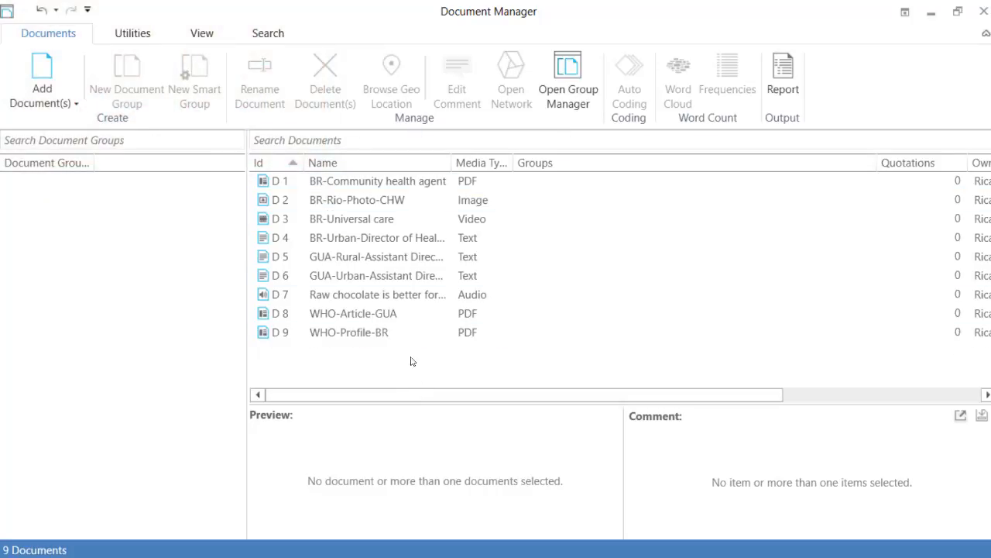
Select D 1 BR-Community health agent so its preview and comment pane appear
click(378, 179)
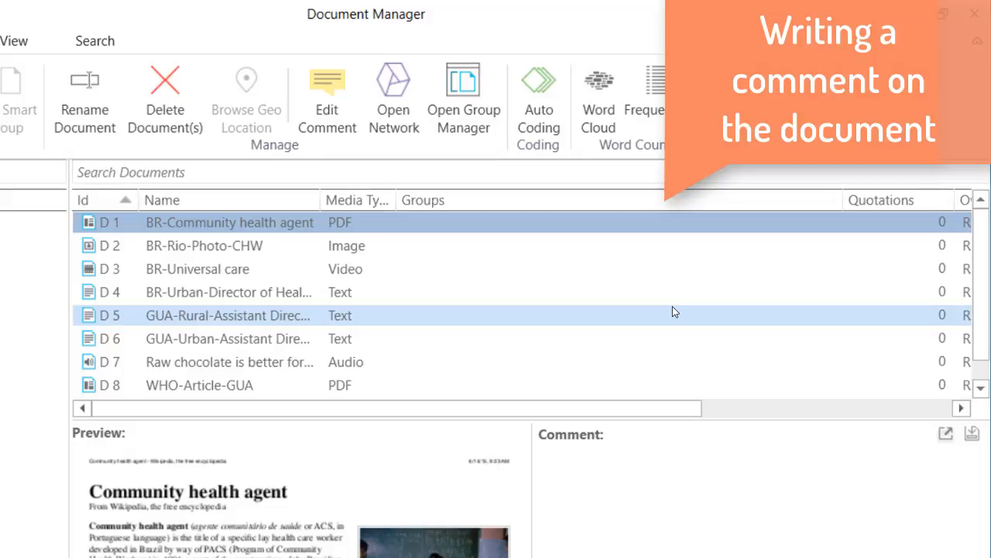
Comment D 1 as 'A Wikipedia article discussing community health agents in Brazil.'
text(A Wi)
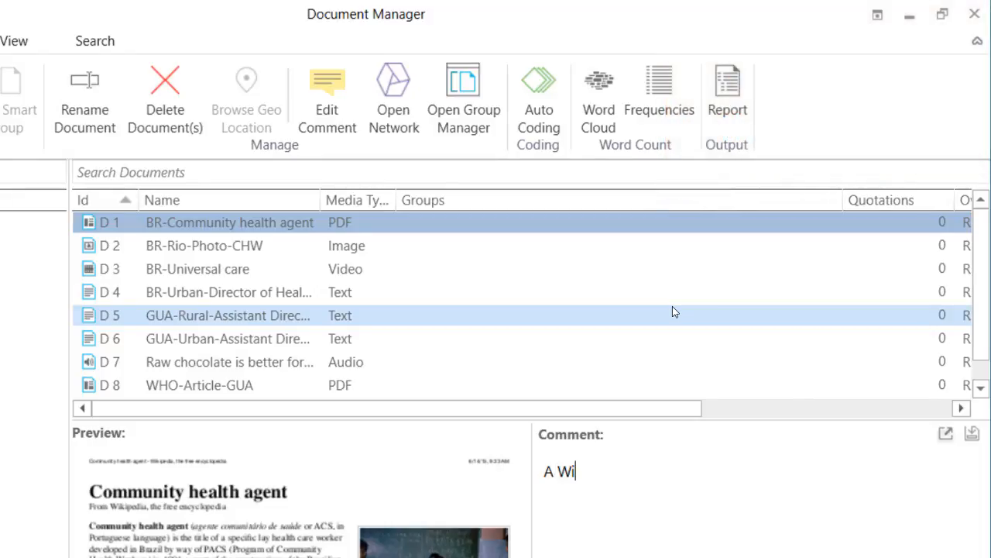
text(kipedia article discuss)
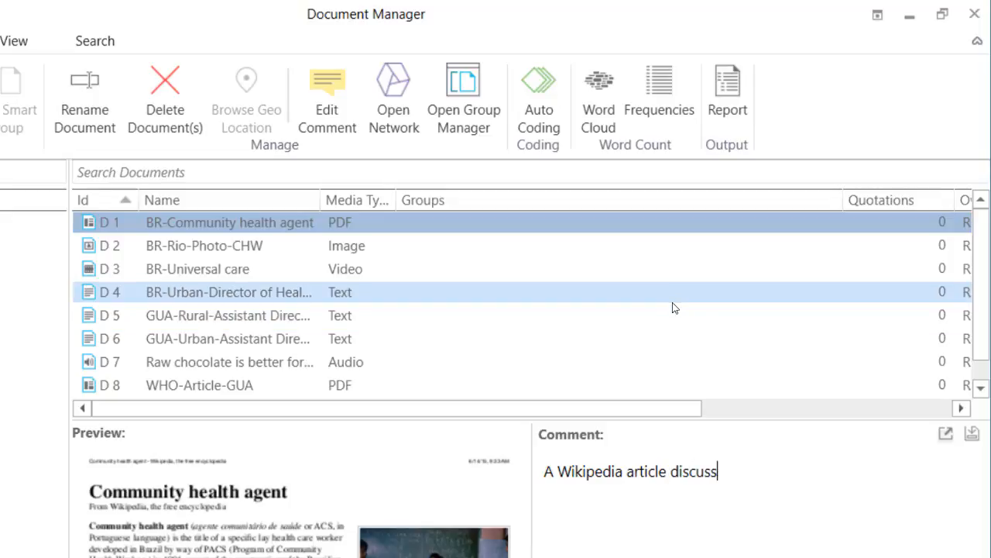
text(ing commu)
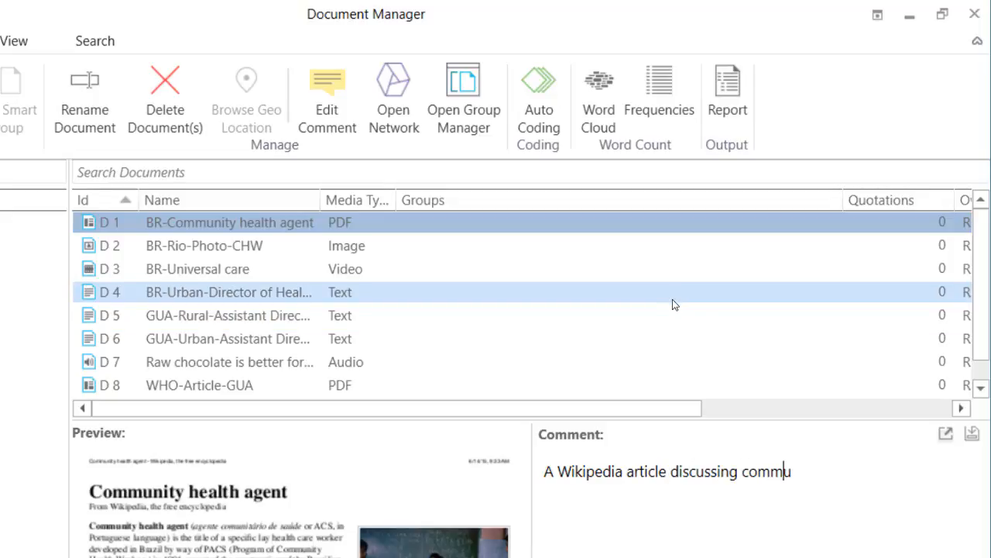
text(nity h)
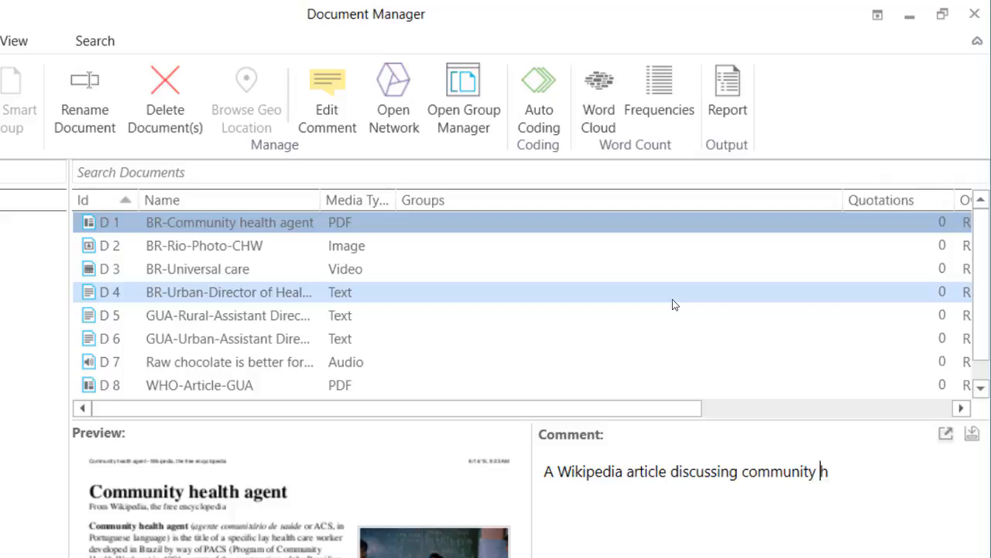
text(ealth agent)
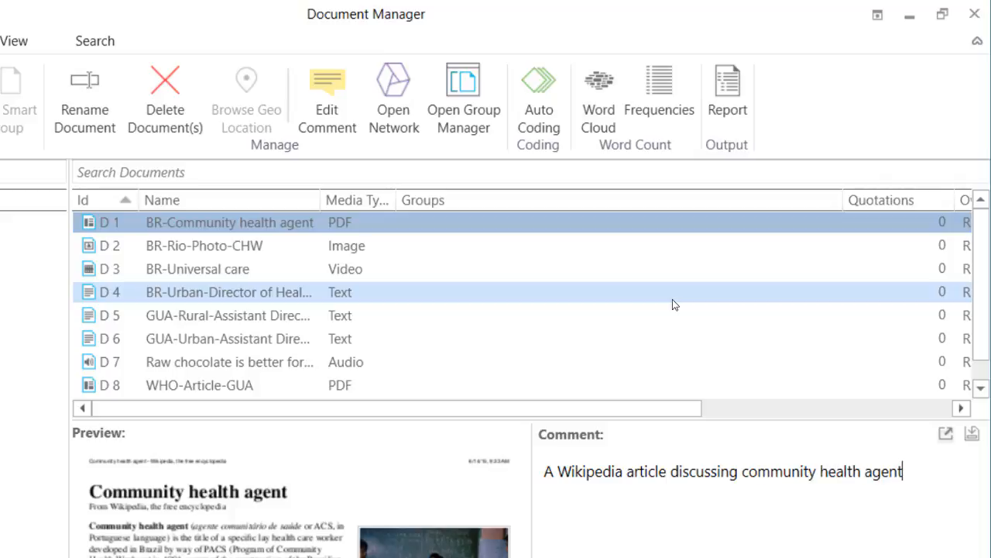
text(s in Bra)
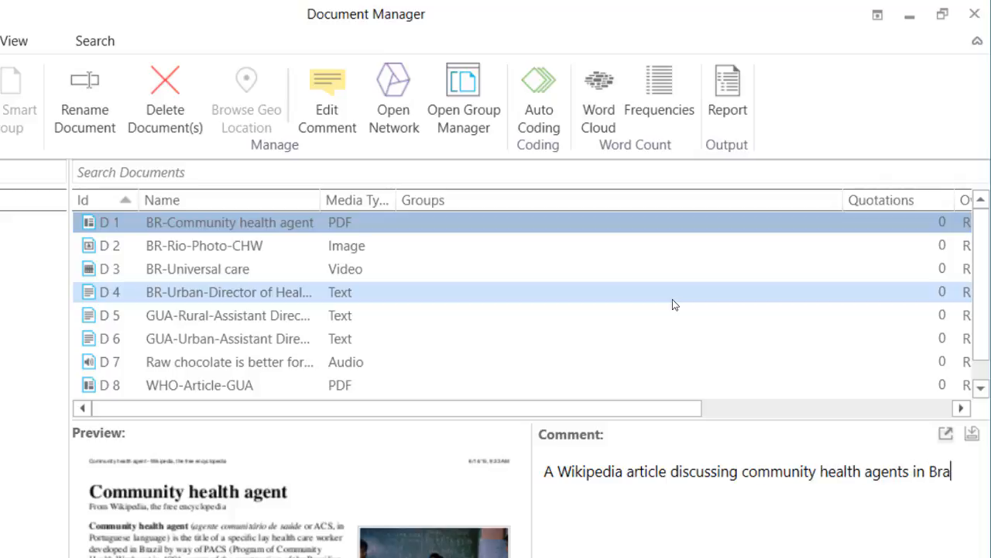
text(zil.)
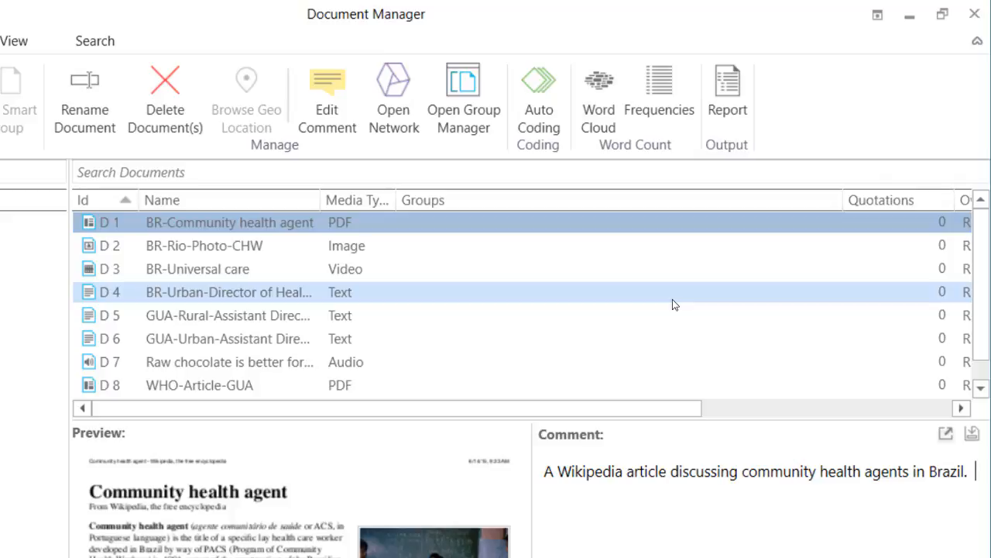
mouse_move(679, 349)
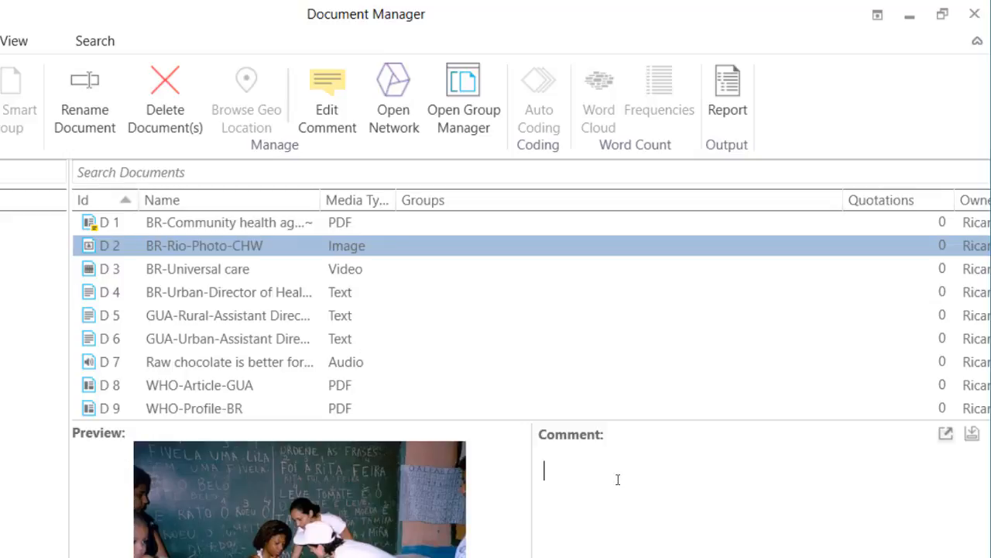
Comment D 2 as a photograph taken in a Rio de Janeiro school during a vaccination campaign, then select D 3
text(Photog)
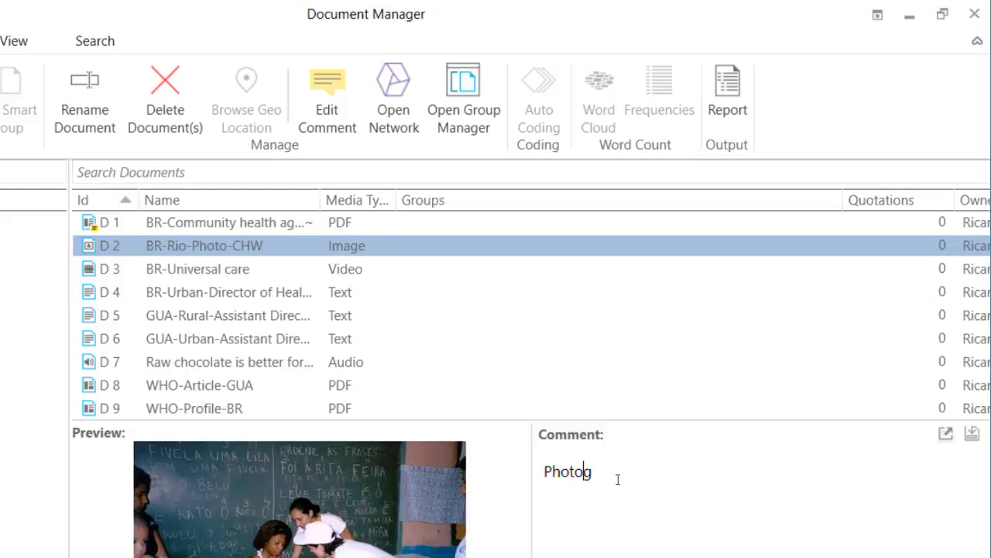
text(raph taken in a school in Rio d)
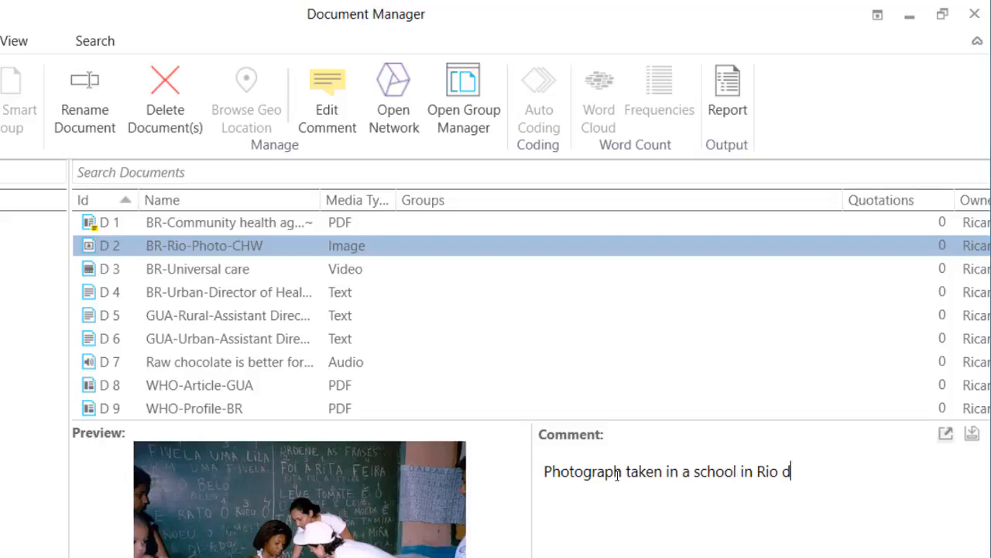
text(e Janeiro dur)
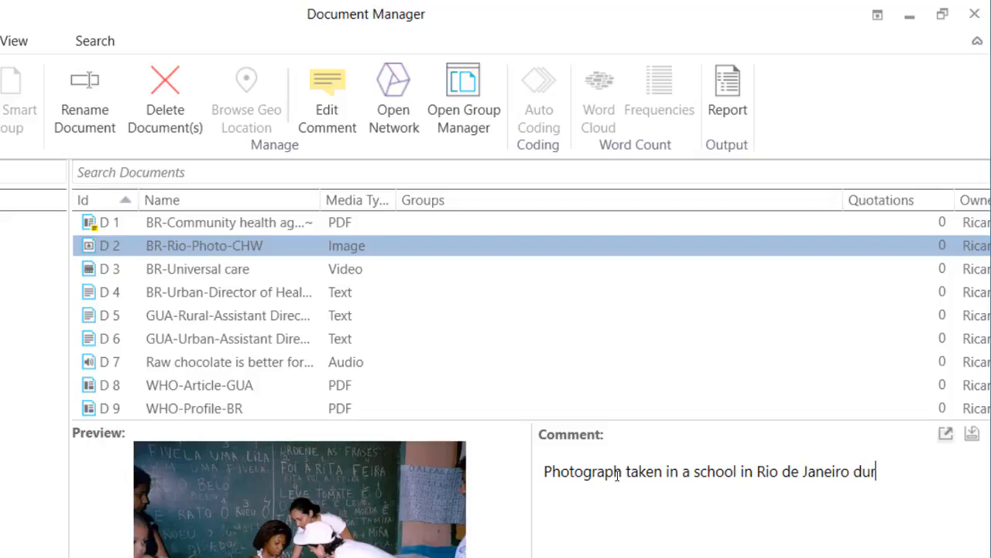
text(ing a va)
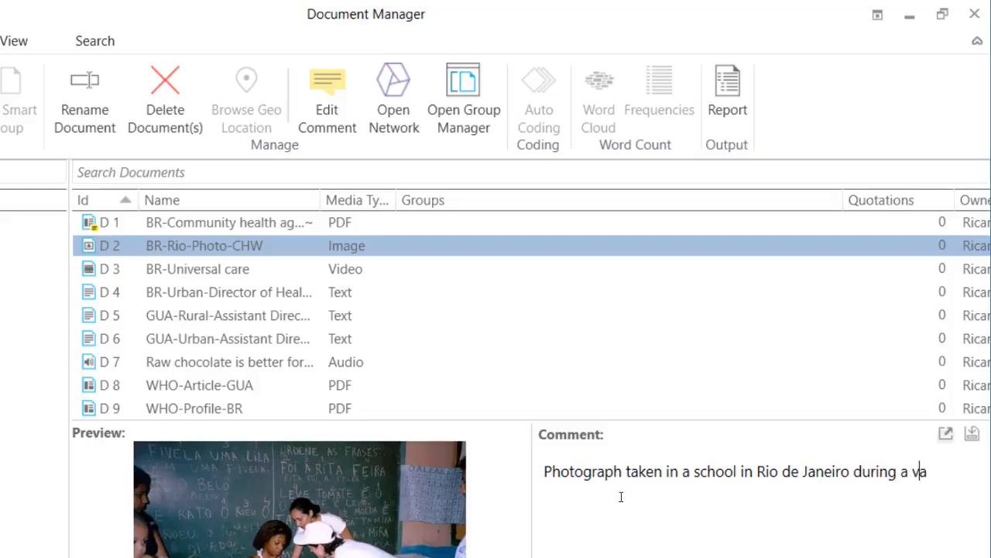
text(ccinaion ca)
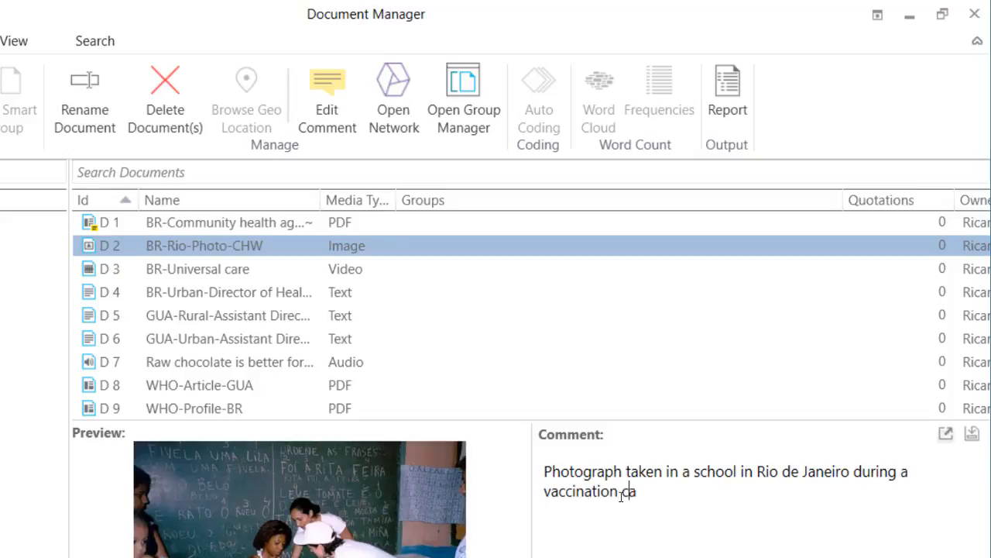
text(mpaign.)
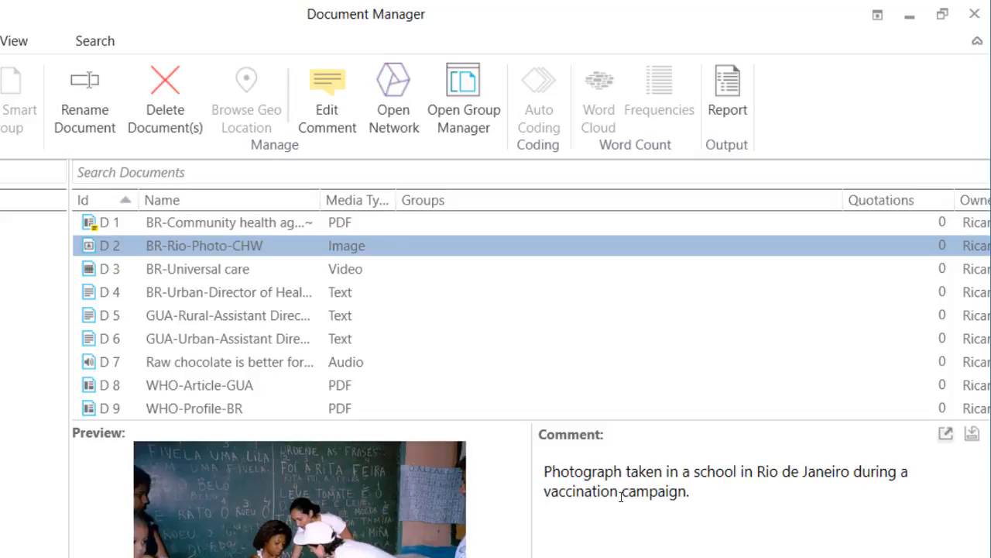
click(196, 269)
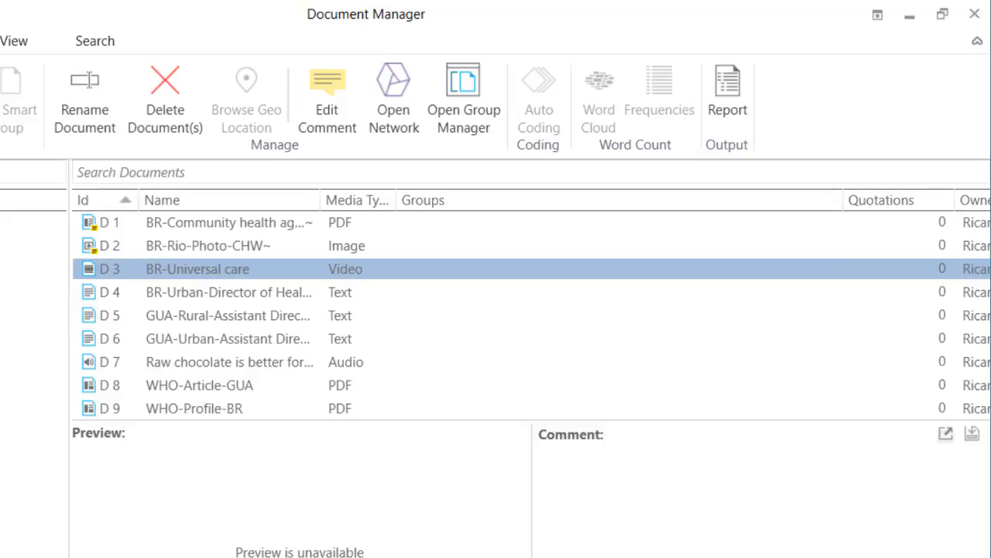
mouse_move(257, 517)
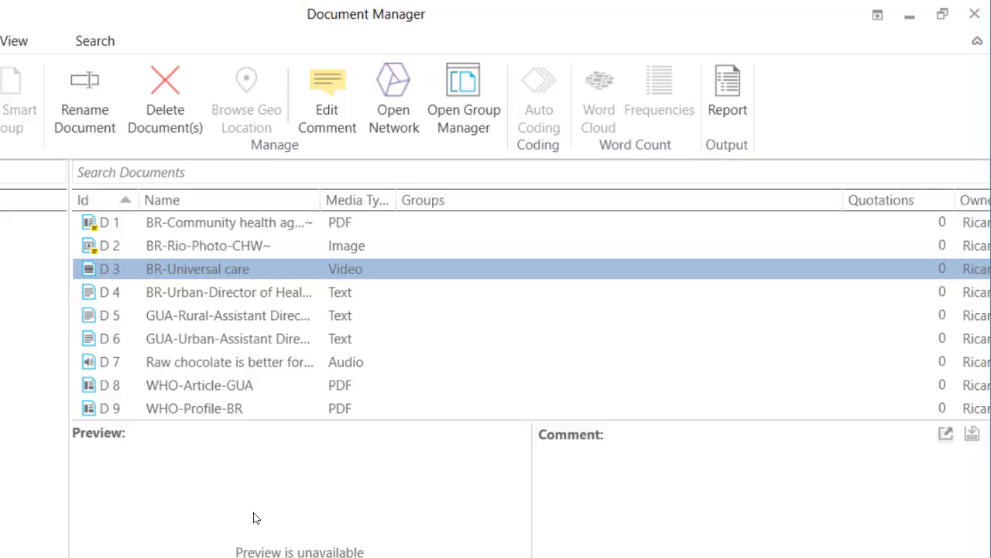
mouse_move(217, 490)
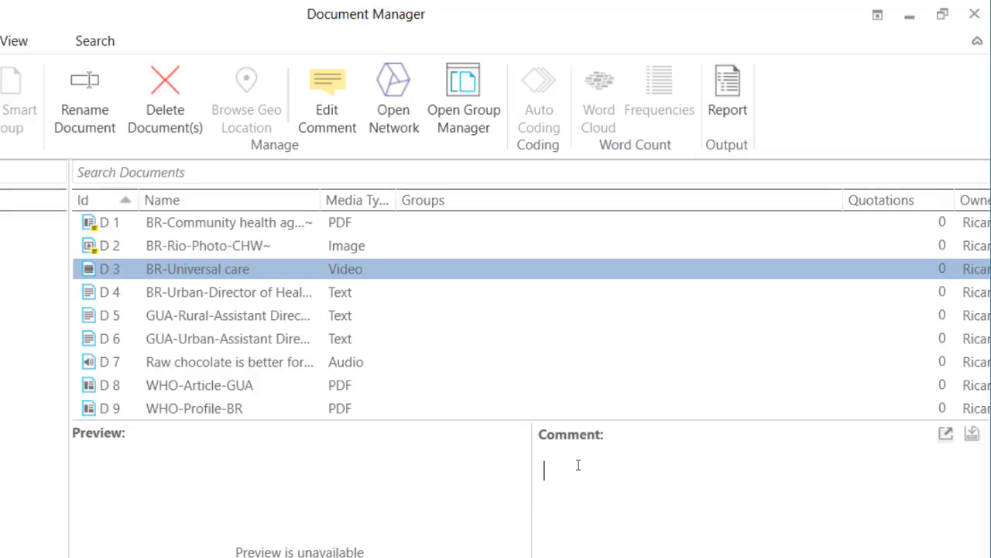
Comment D 3 as 'Video recorded at a health center in Rio de Janeiro on May 25th 2013' and commit it
text(V)
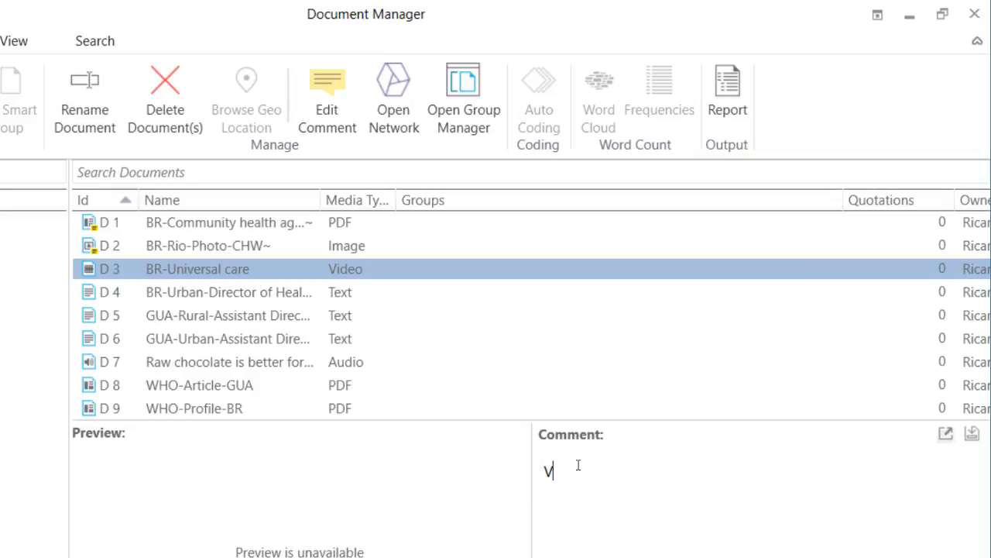
text(ideo)
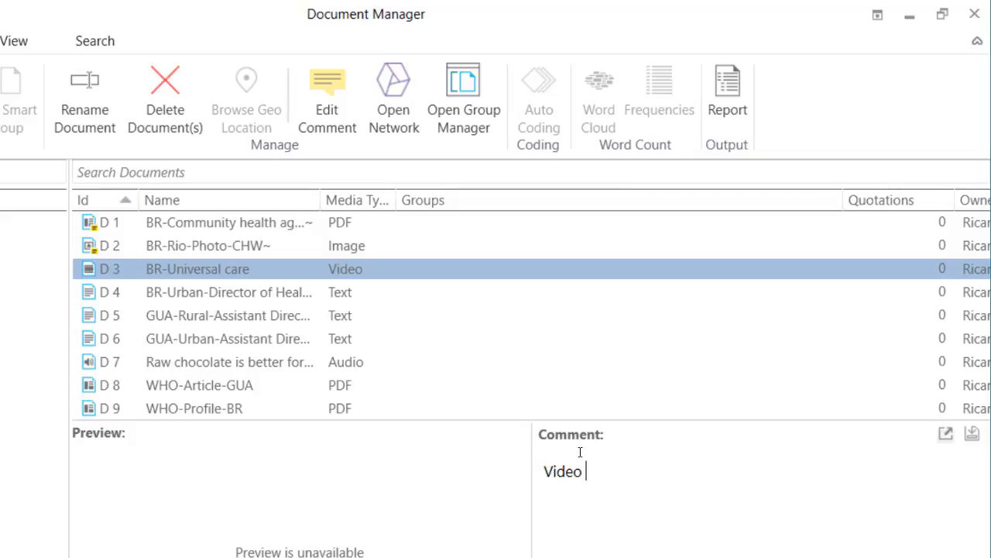
text(recorded at a h)
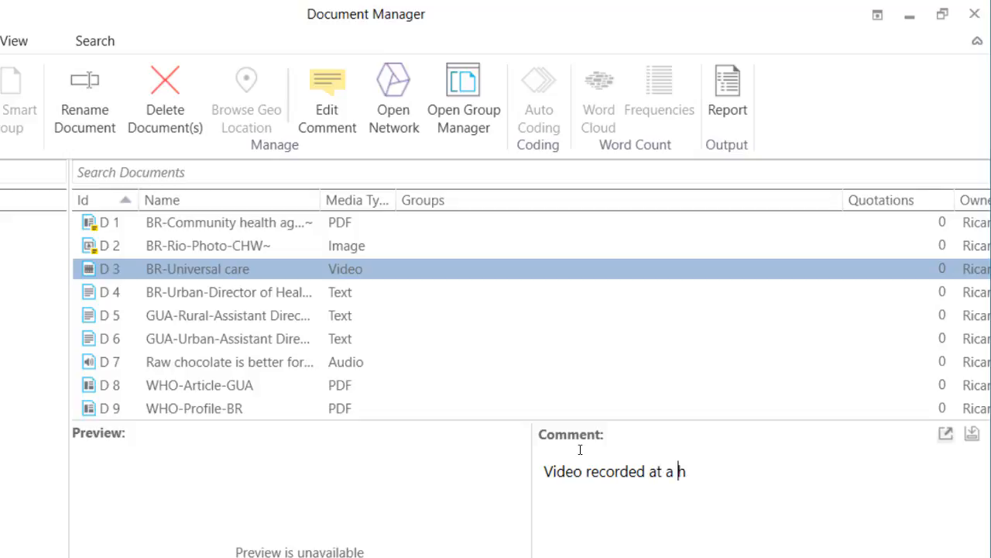
text(ealth center in)
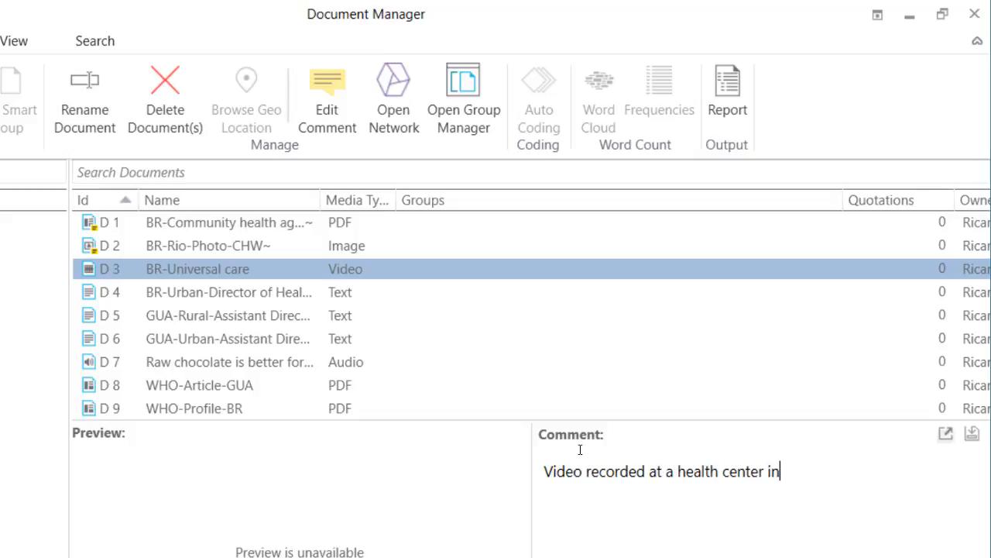
text(Rio de Janeiro on)
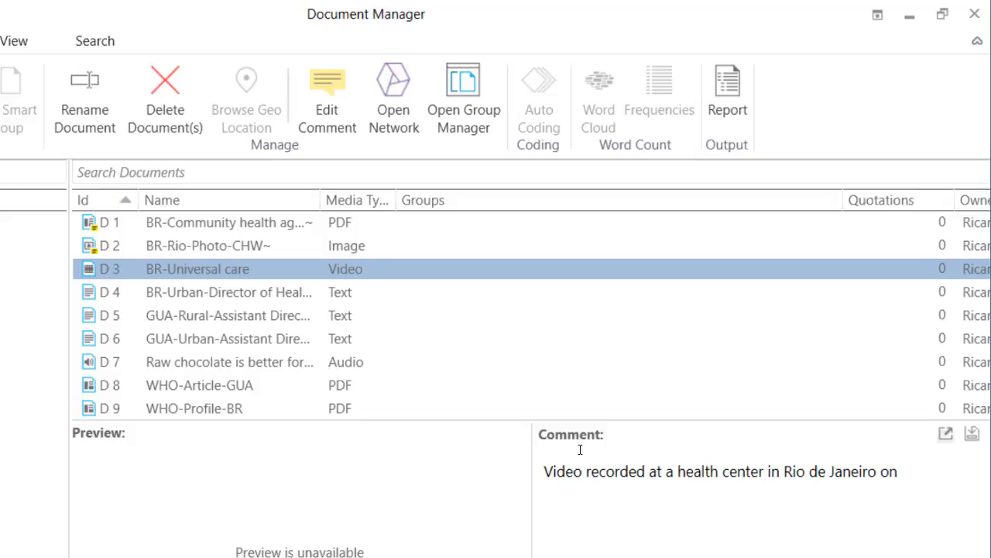
text(May 25)
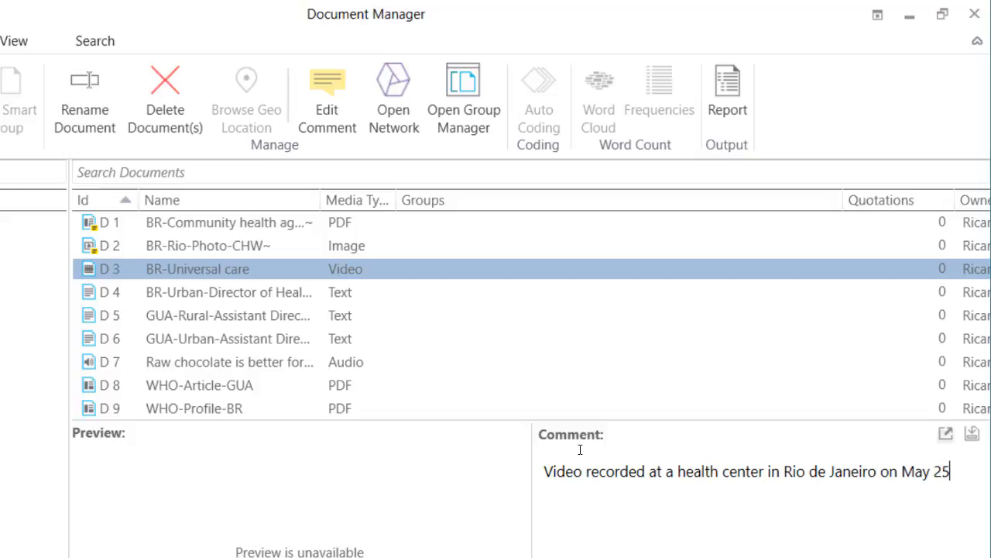
text(th 2013)
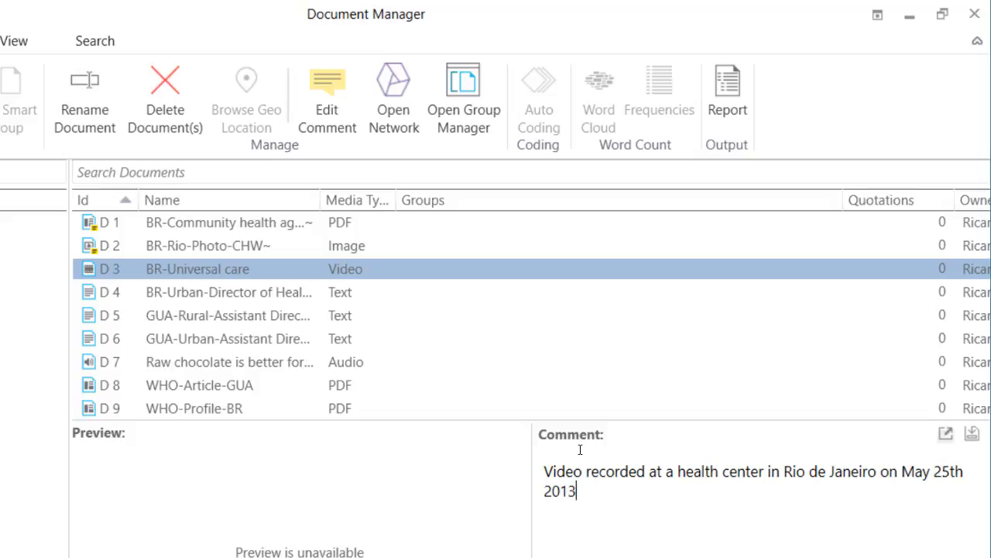
click(228, 316)
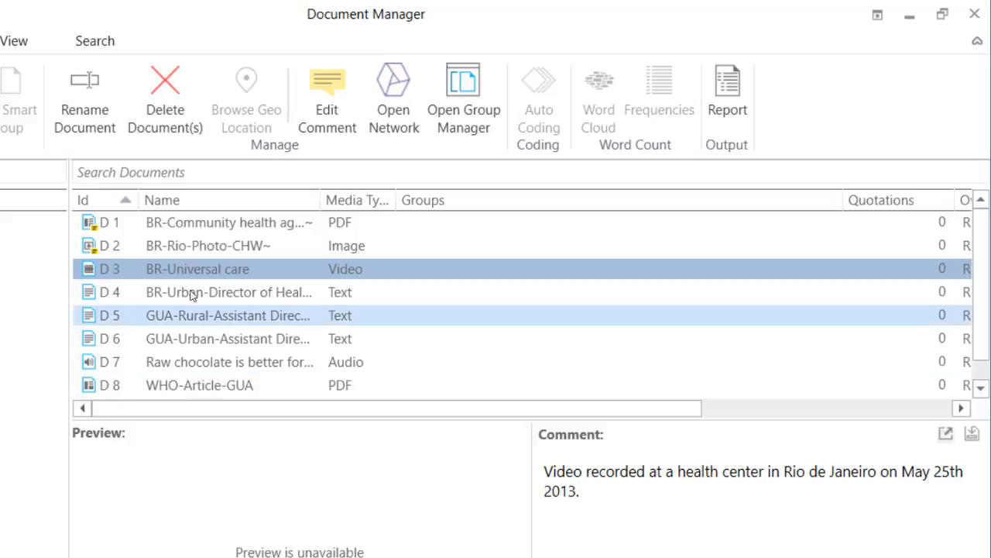
click(230, 292)
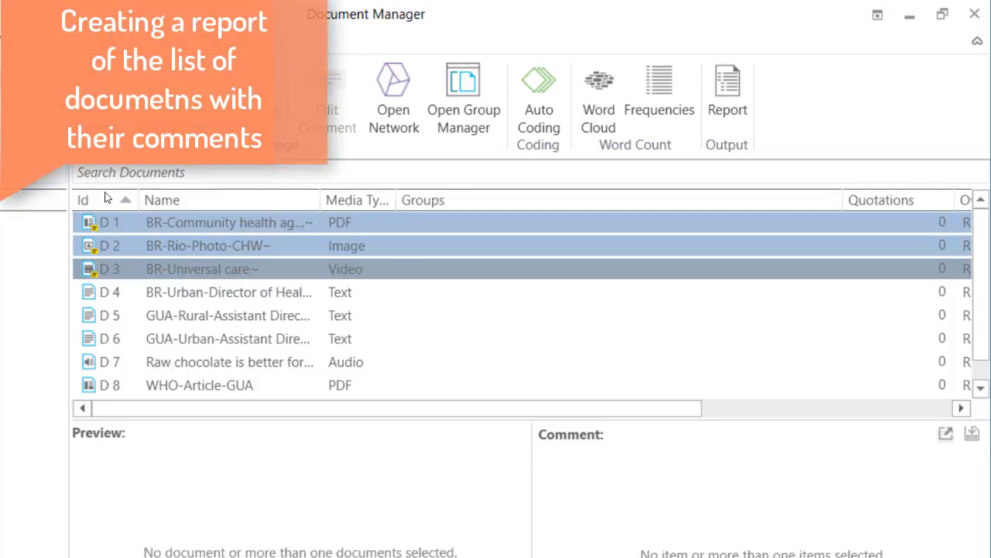
mouse_move(265, 271)
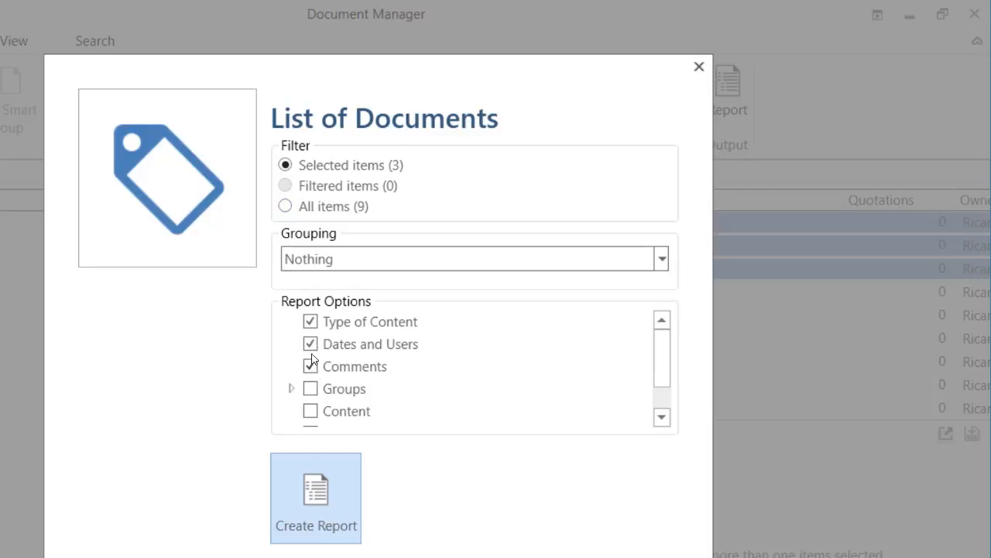
Exclude Type of Content and Dates and Users, keep Comments, and create the List of Documents report
click(310, 321)
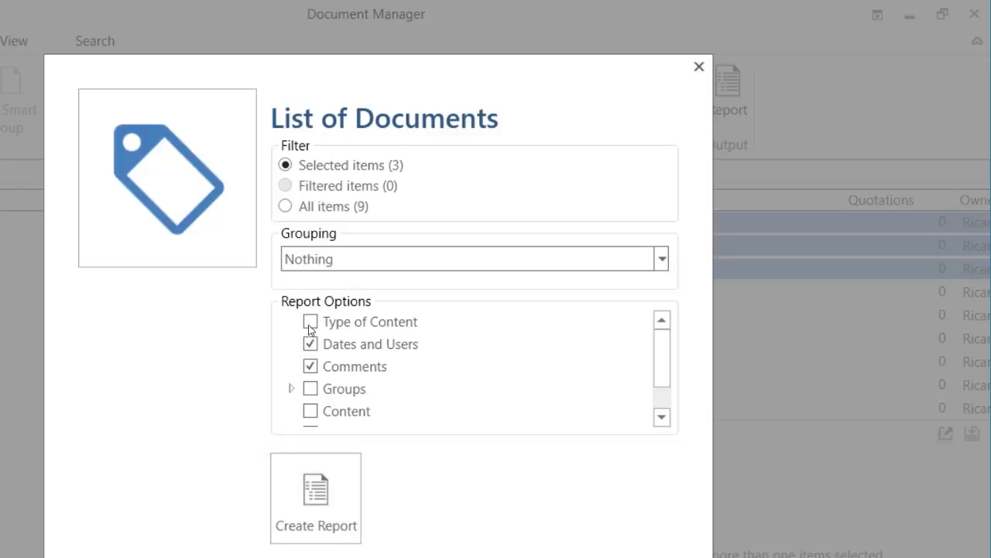
click(309, 344)
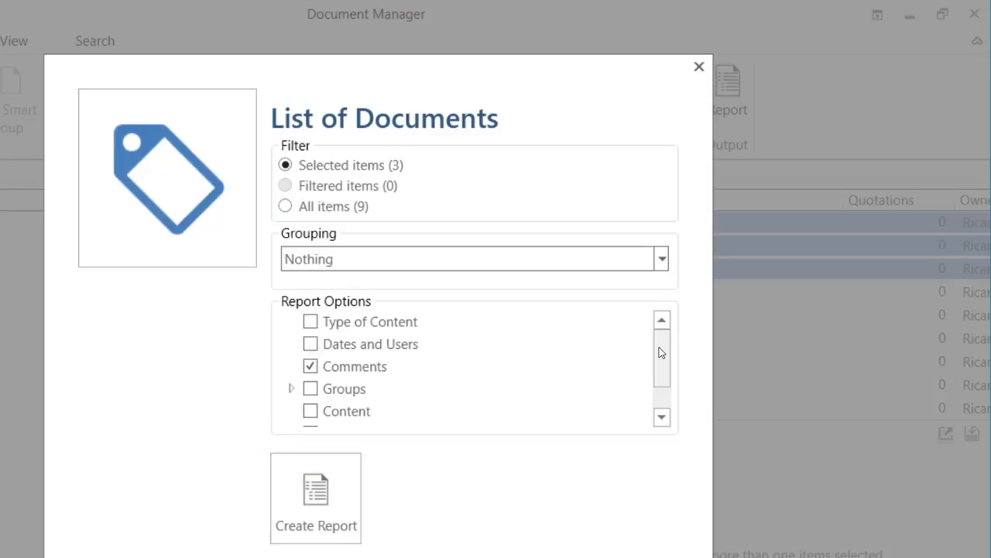
mouse_move(648, 337)
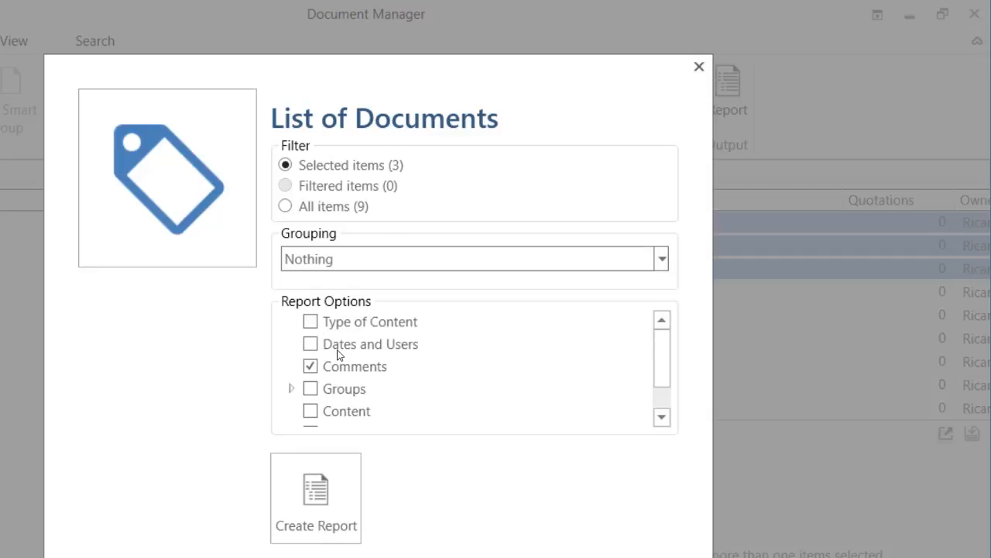
mouse_move(656, 364)
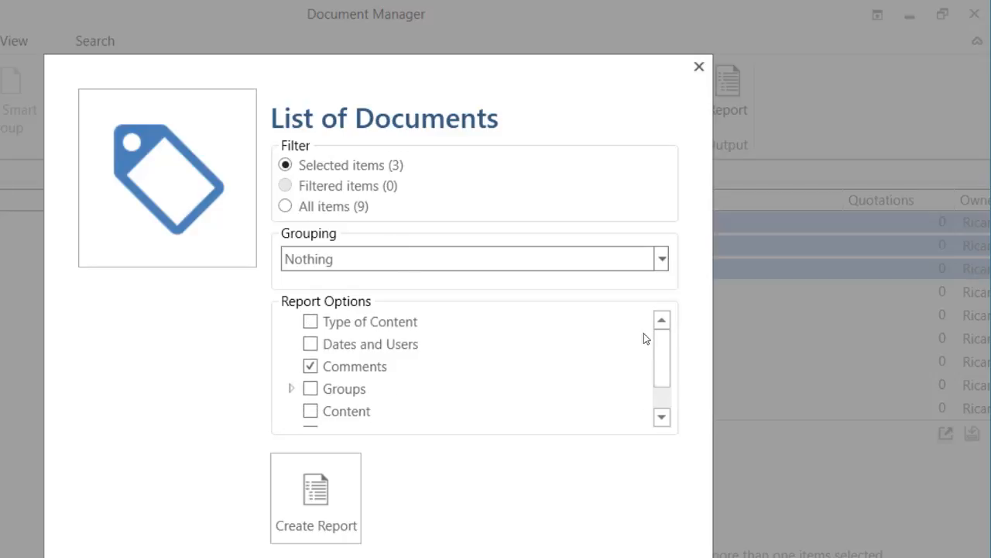
click(697, 65)
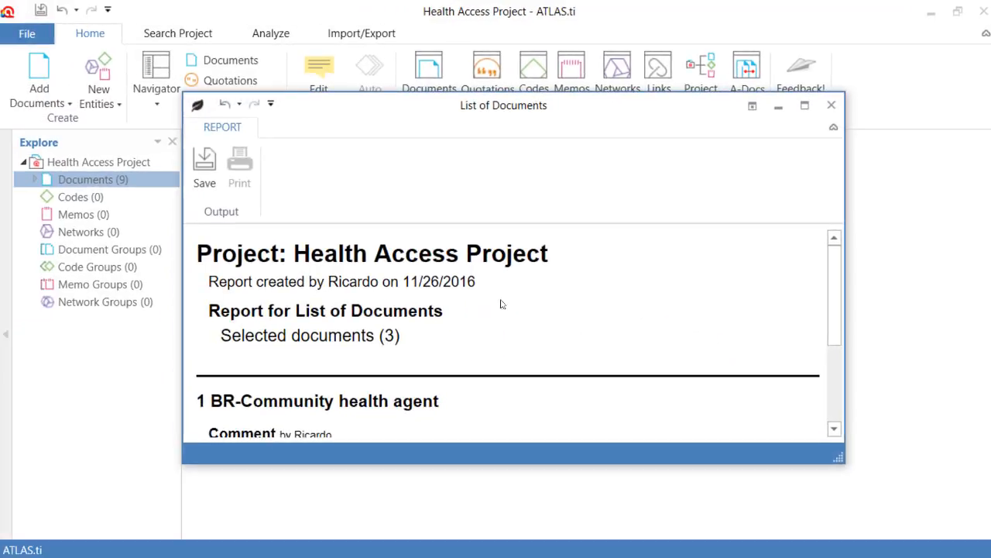
Maximize the generated report, review the comments, and start saving it as a PDF
click(806, 105)
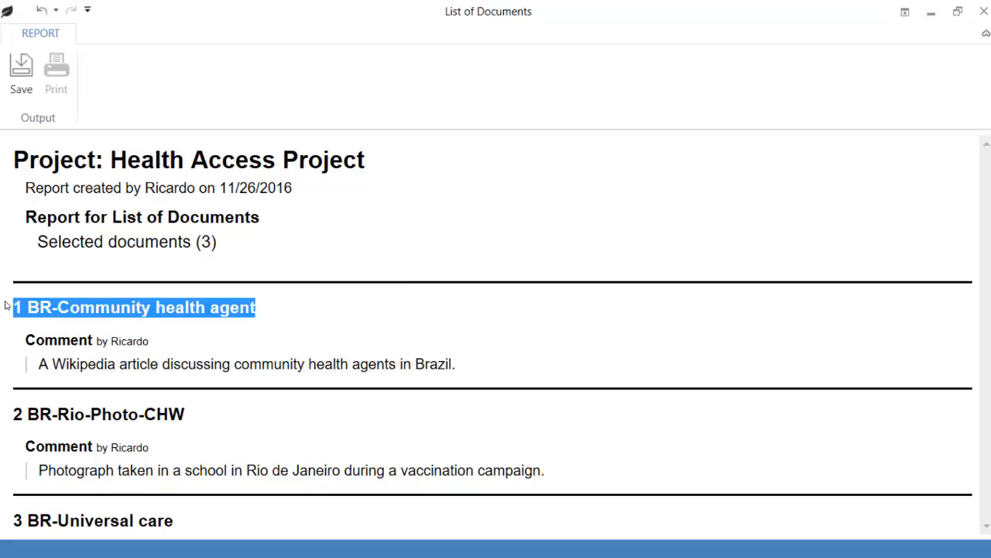
click(87, 341)
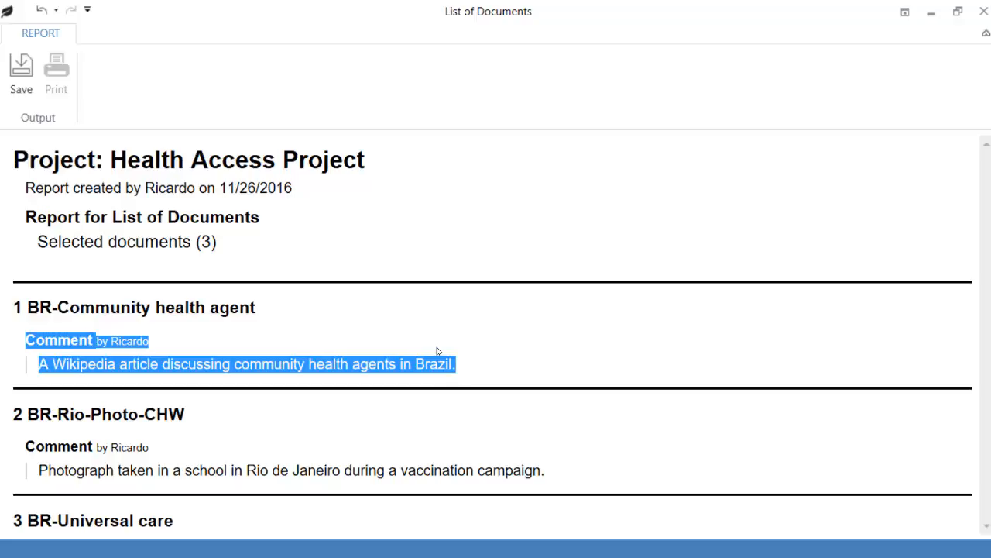
click(22, 75)
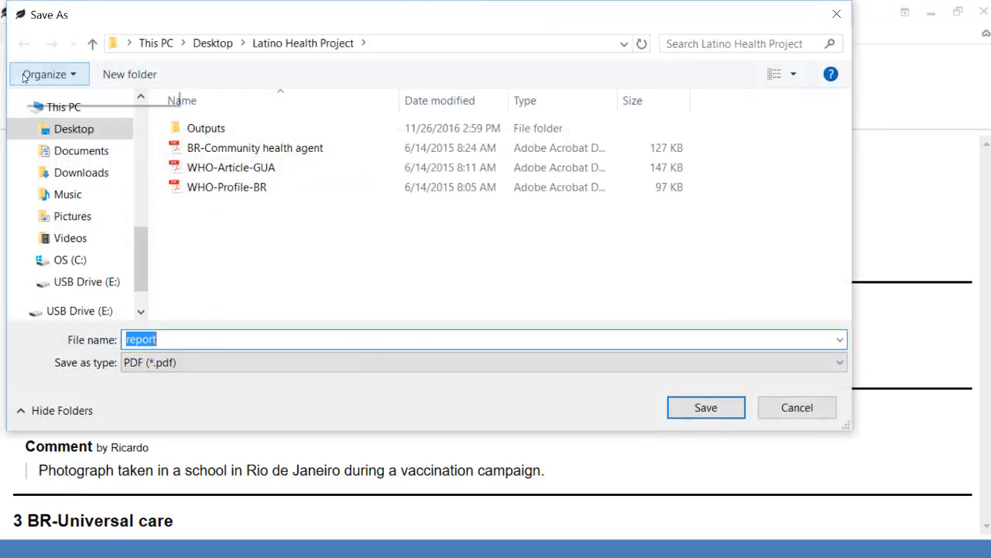